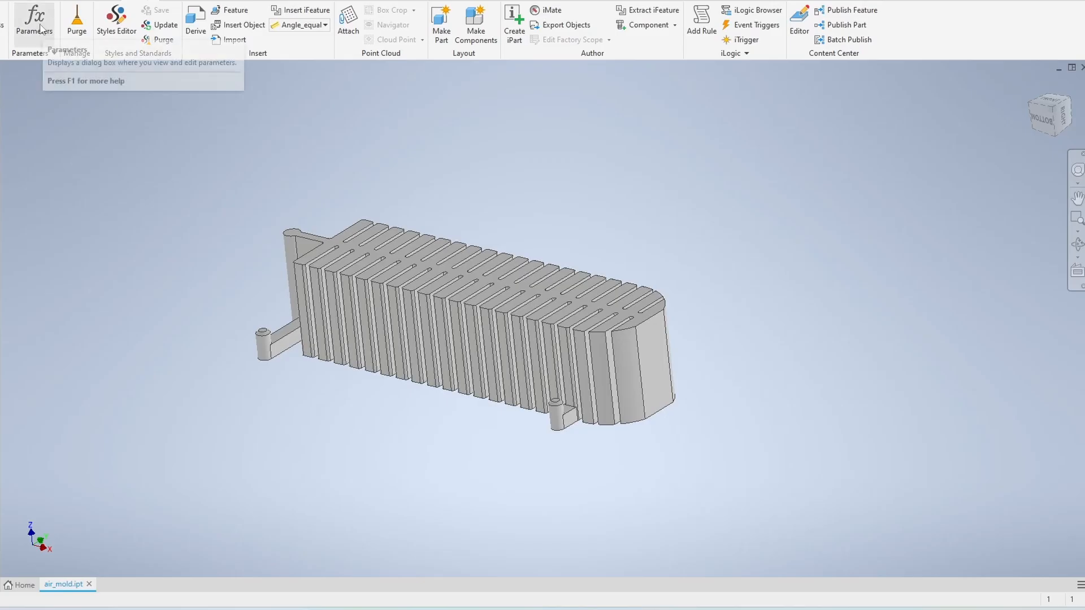
In the parameters table, set height to 15 mm and the rib count n to 30
{"action": "left_click", "coordinate": [34, 20]}
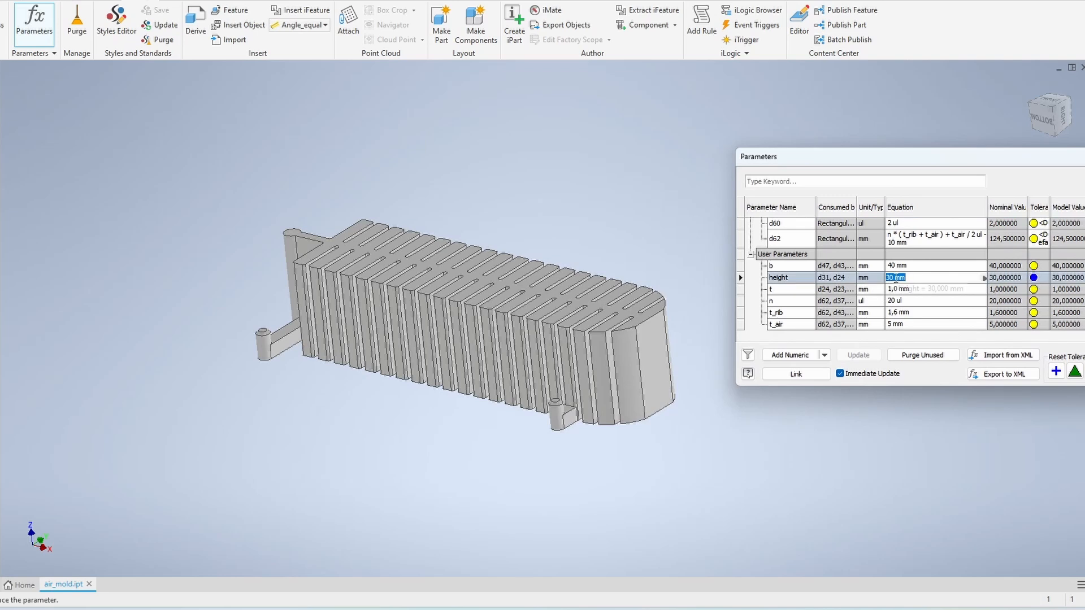
{"action": "type", "text": "15 mm"}
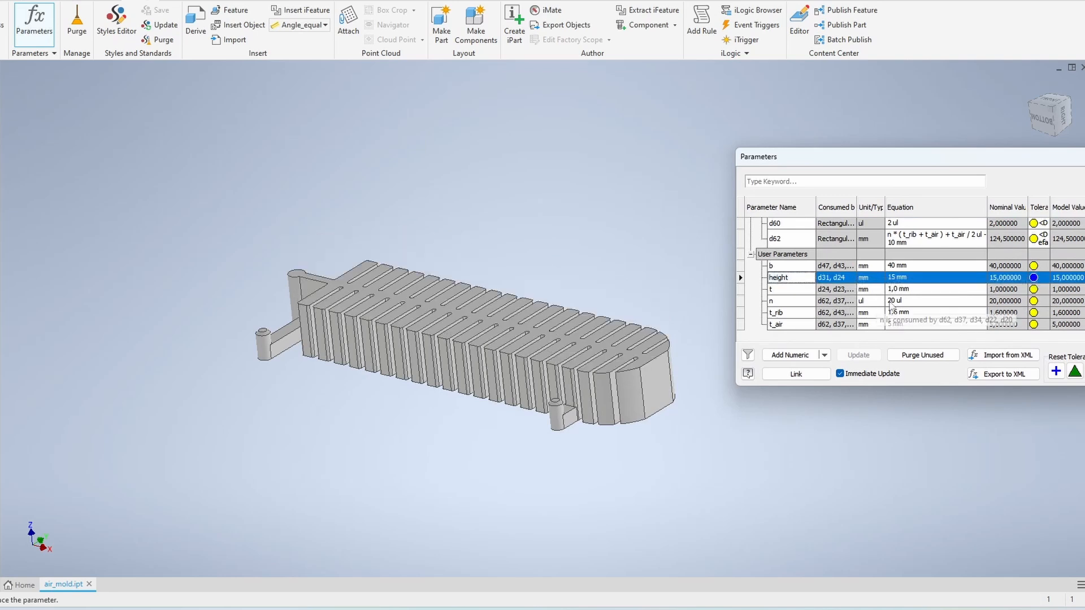
{"action": "left_click", "coordinate": [893, 300]}
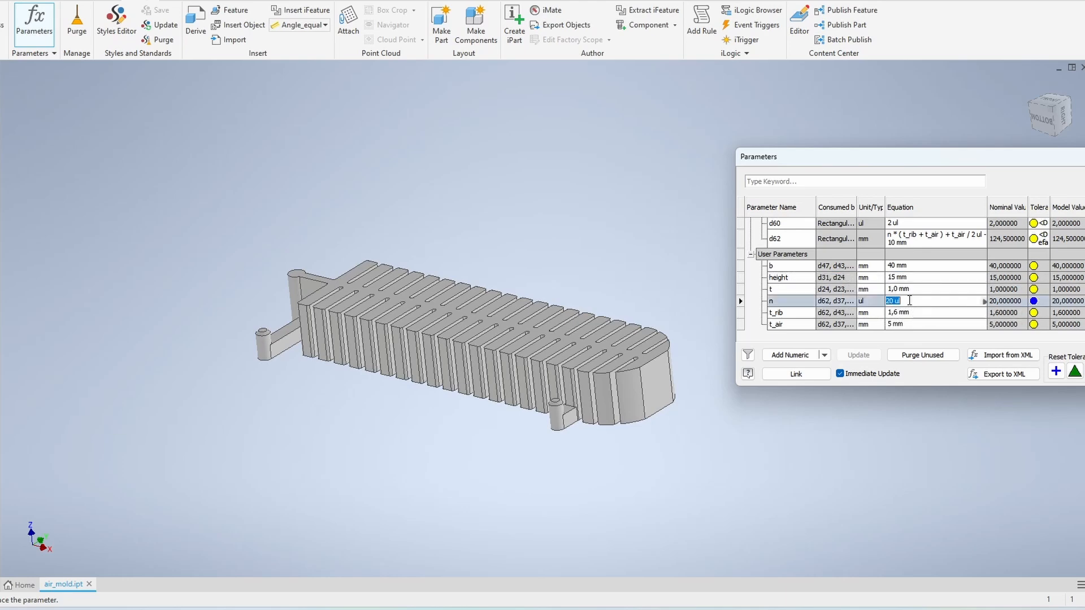
{"action": "type", "text": "30"}
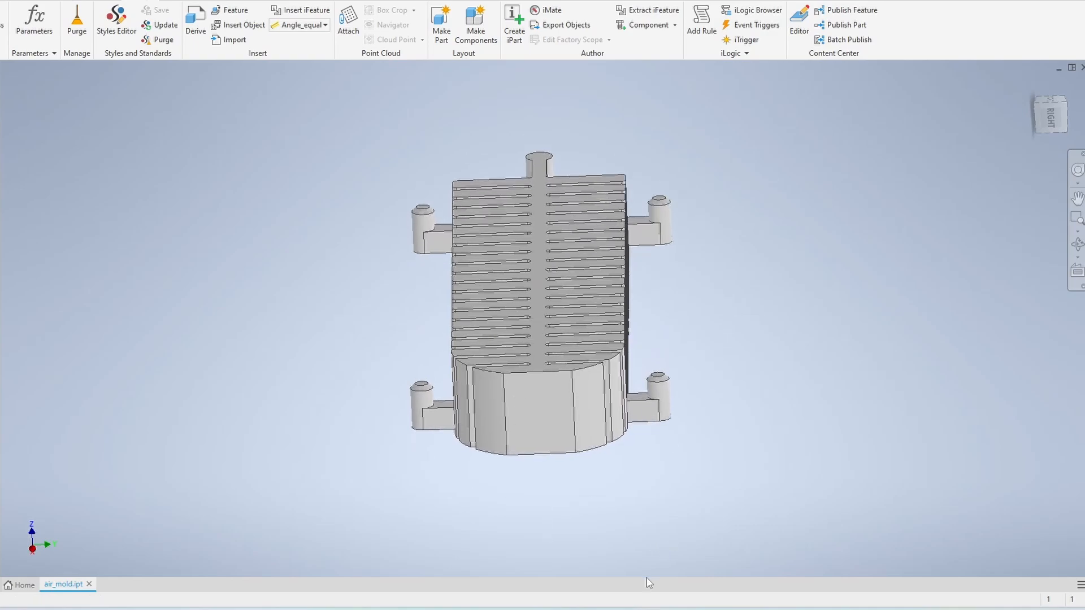
{"action": "left_click", "coordinate": [34, 21]}
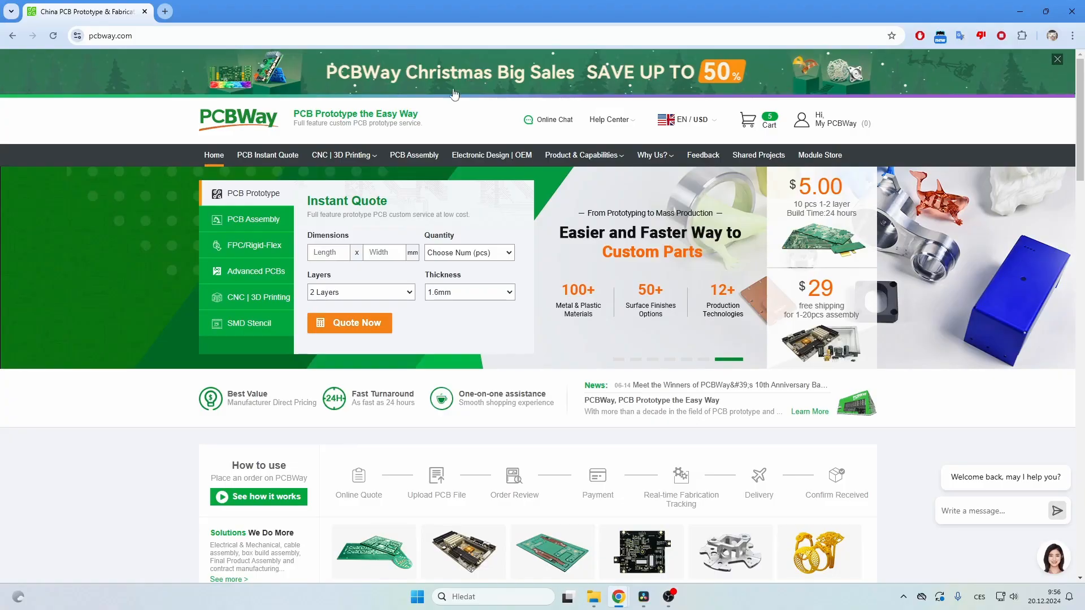
{"action": "mouse_move", "coordinate": [414, 155]}
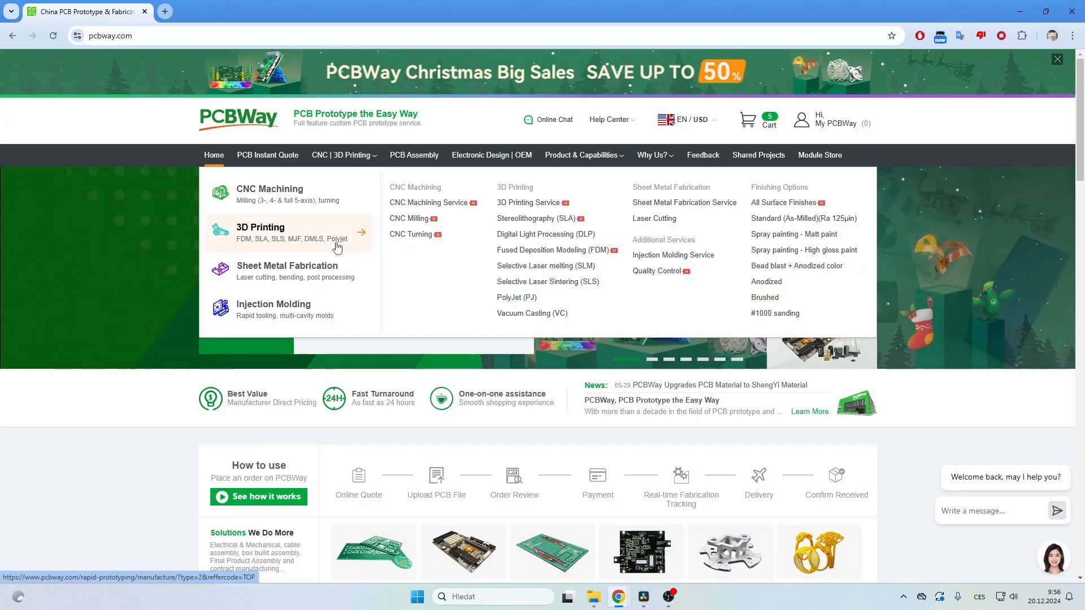
{"action": "mouse_move", "coordinate": [314, 318]}
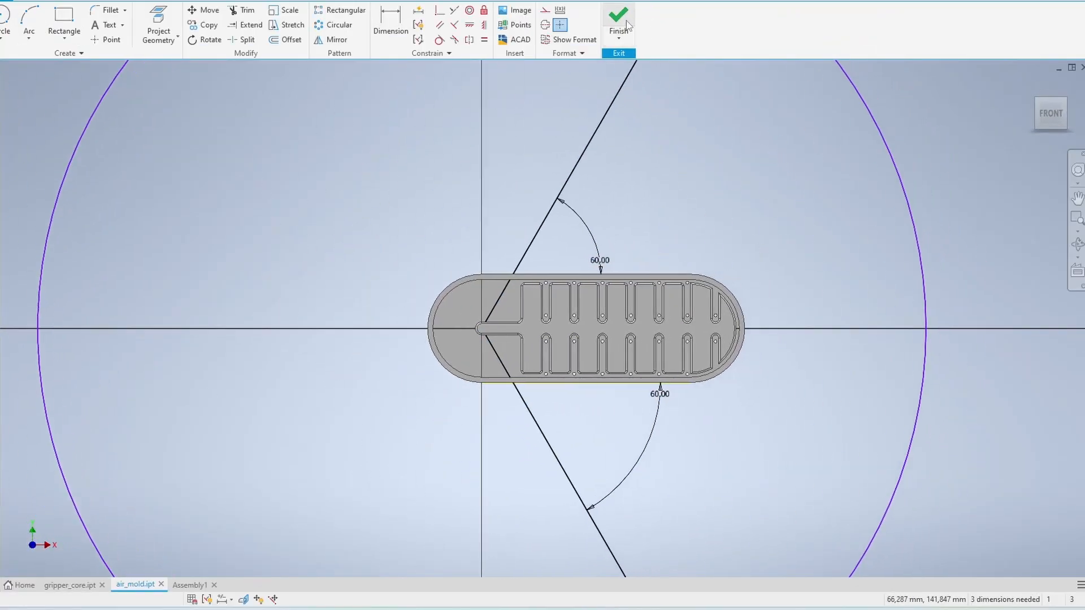
Finish the angle sketch and circular-pattern the finger mold into 3 copies over 360 degrees
{"action": "left_click", "coordinate": [617, 18]}
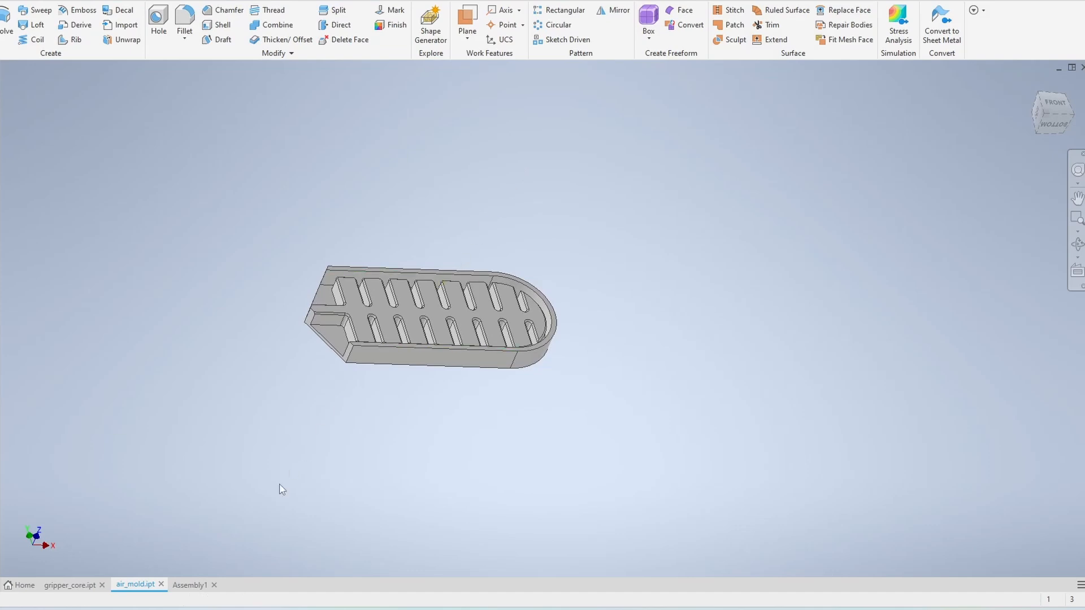
{"action": "left_click", "coordinate": [558, 24]}
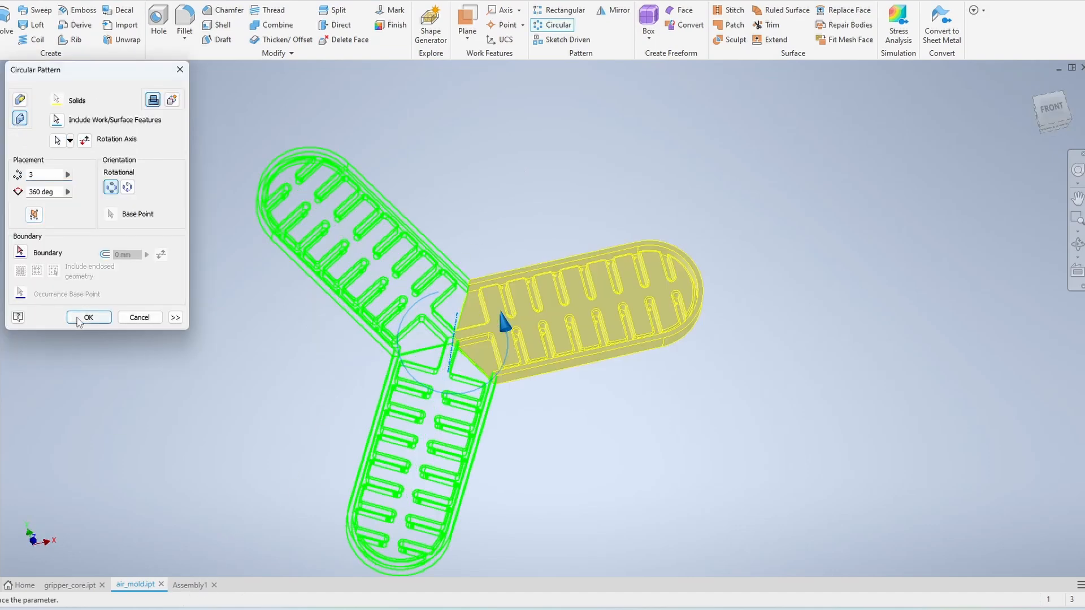
{"action": "left_click", "coordinate": [88, 317]}
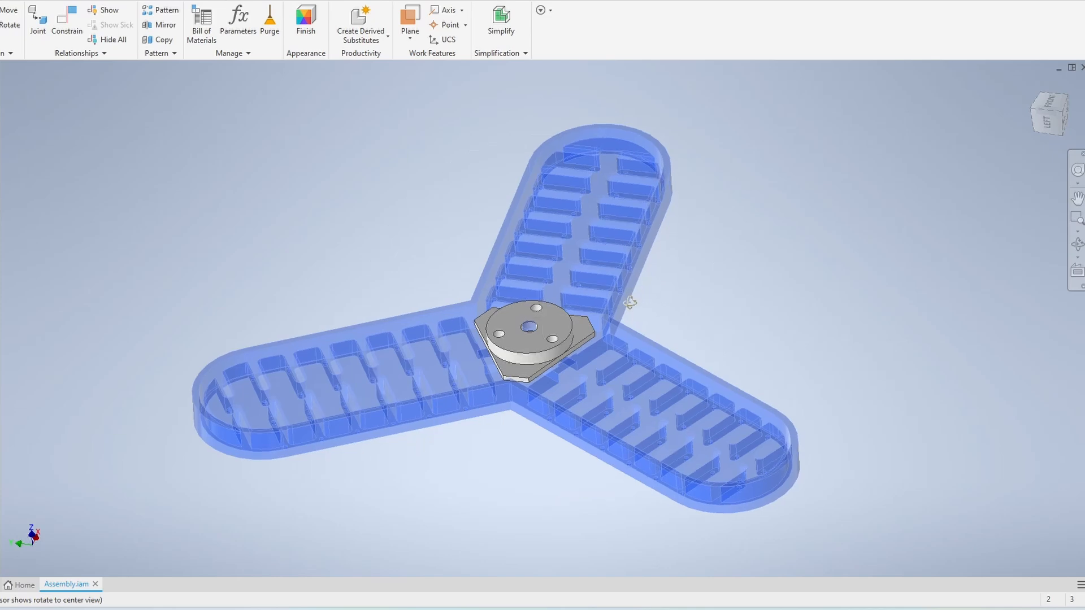
{"action": "left_click_drag", "start_coordinate": [629, 303], "coordinate": [633, 546]}
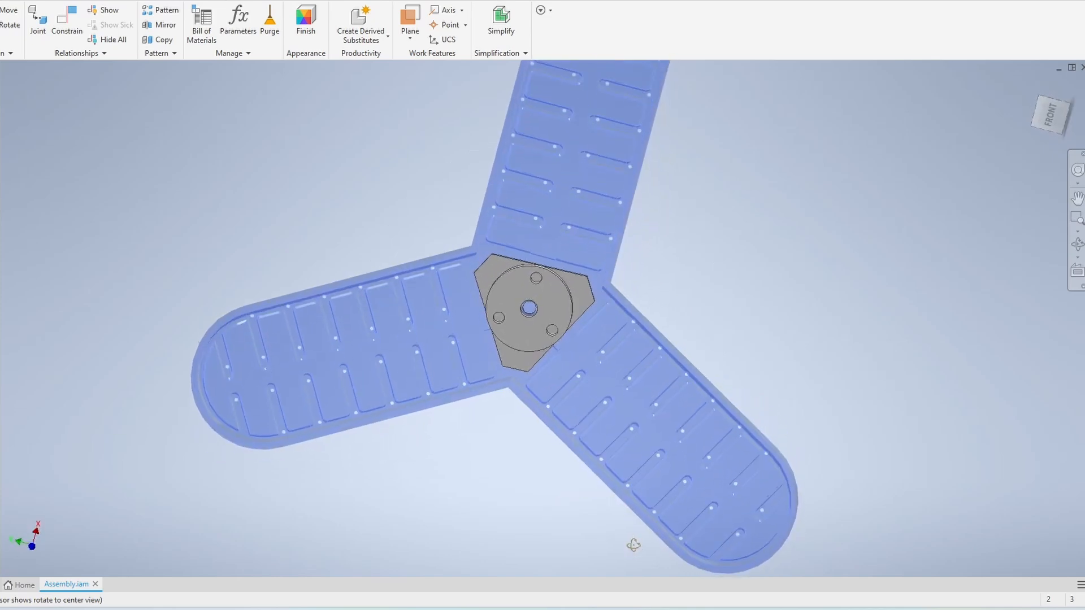